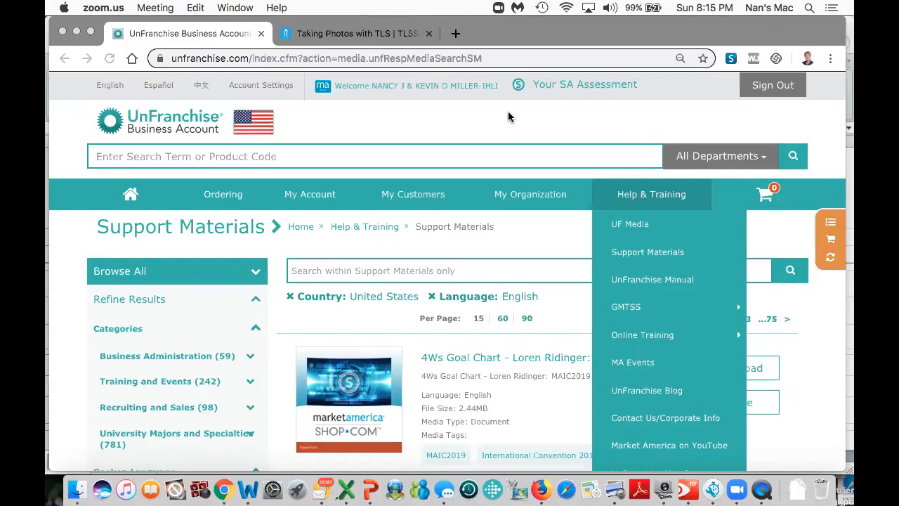
pyautogui.moveTo(631, 196)
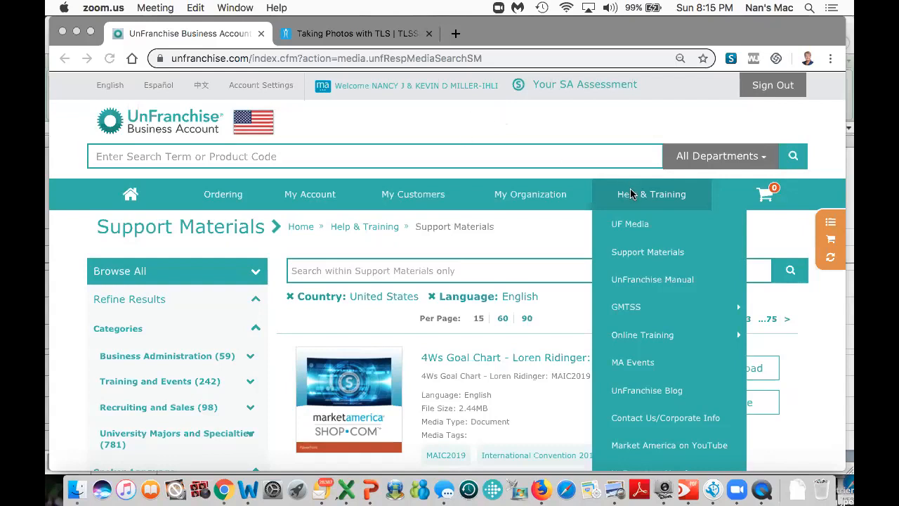
pyautogui.moveTo(629, 256)
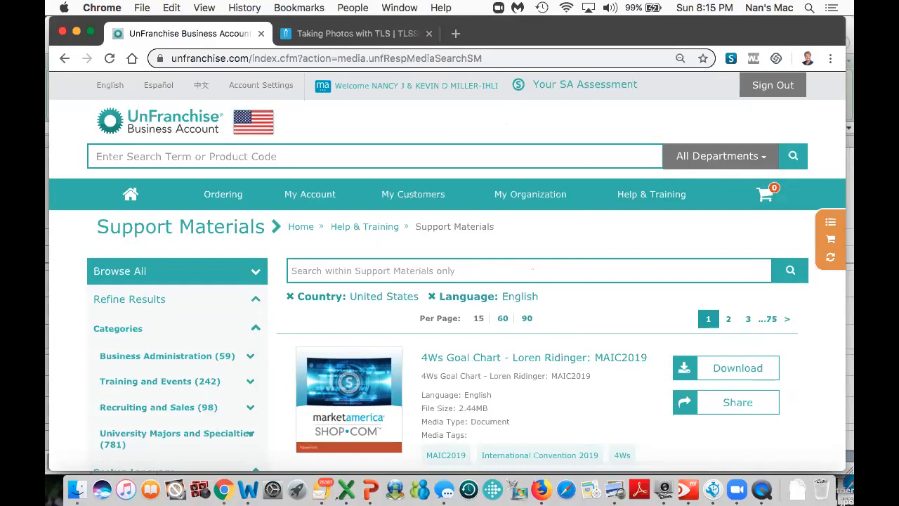
# Step: Search support materials for 'spreadsheet' and download the Gene SNP 2019 Data Processing Spreadsheet
pyautogui.write('spreadshee')
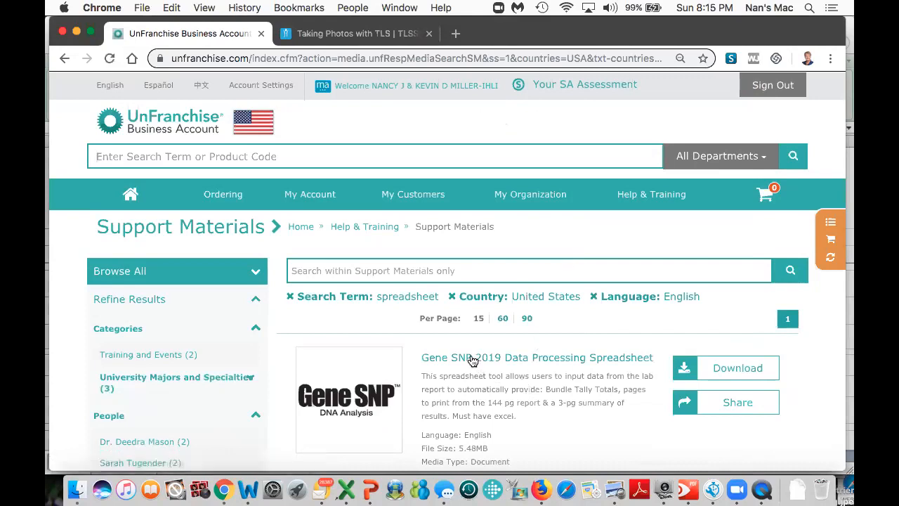
pyautogui.scroll(-3)
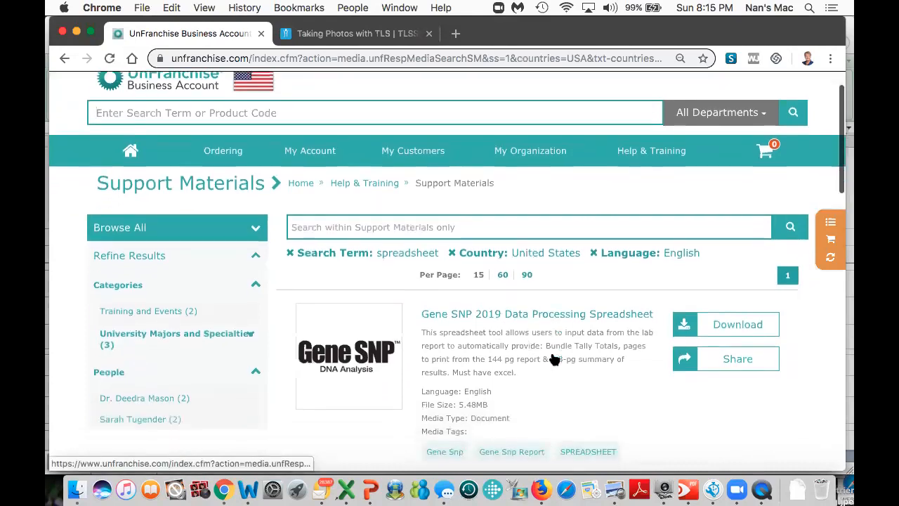
pyautogui.click(736, 323)
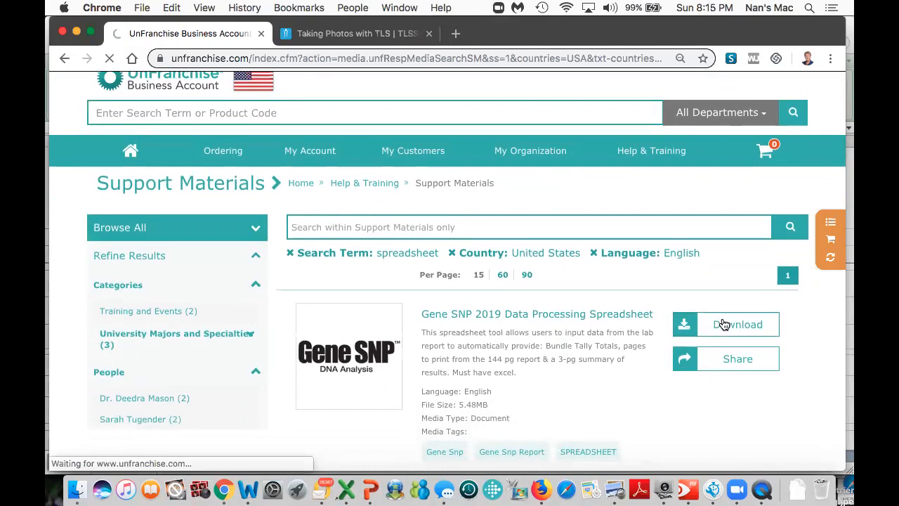
pyautogui.click(738, 324)
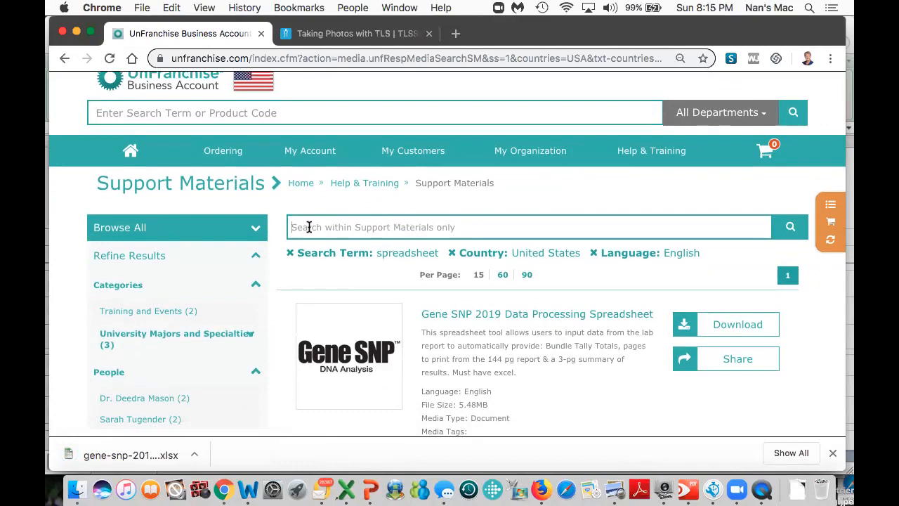
# Step: Search 'sample lab report' and download the Gene SNP DNA Analysis Sample Lab Report for Patient
pyautogui.write('sample')
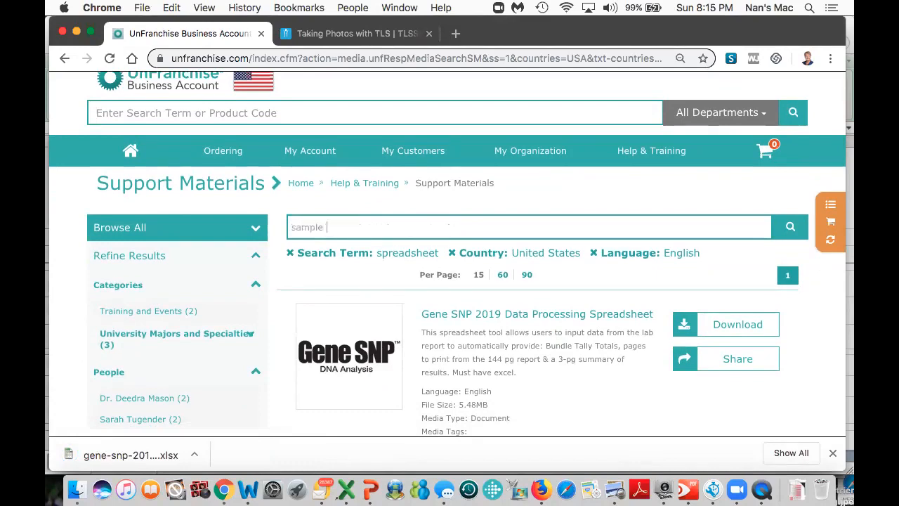
pyautogui.write('lab report')
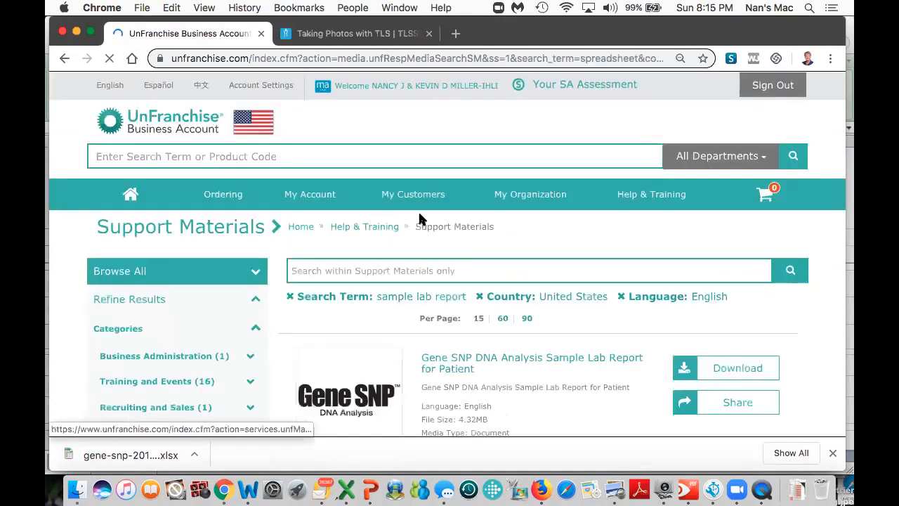
pyautogui.scroll(-3)
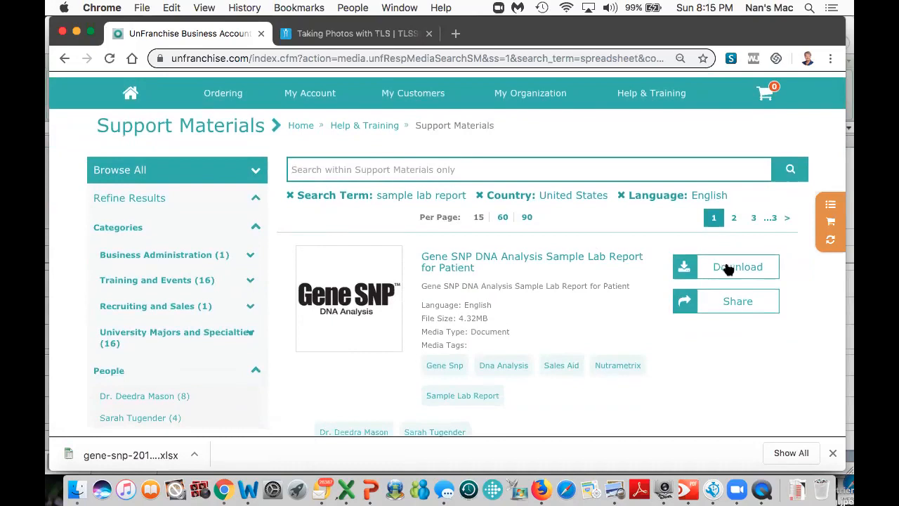
pyautogui.click(737, 267)
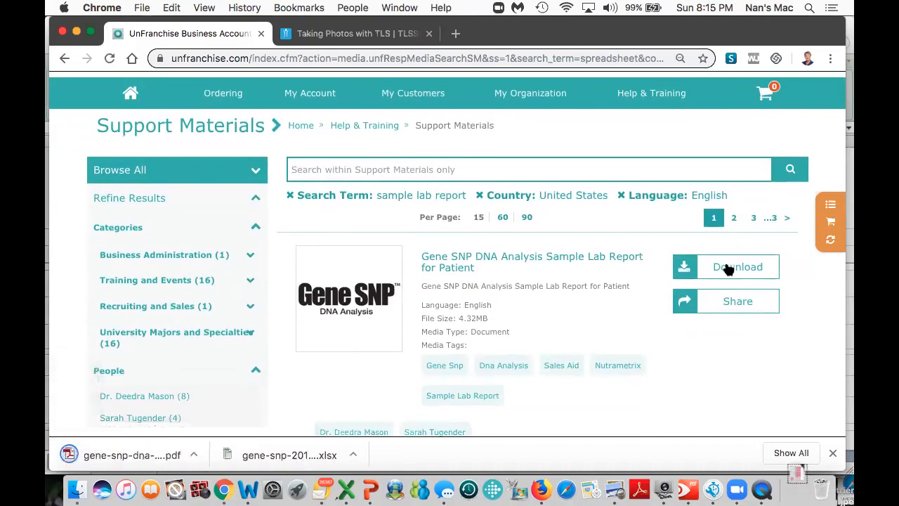
pyautogui.moveTo(274, 385)
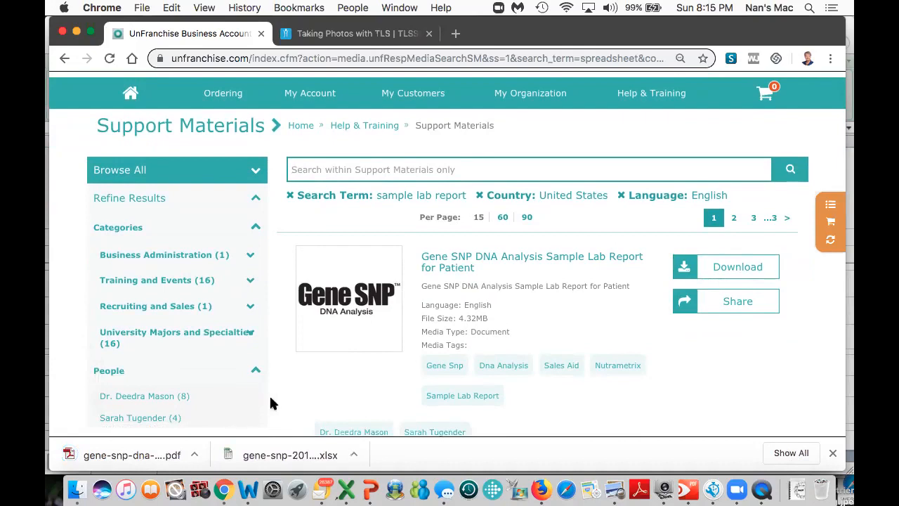
pyautogui.moveTo(222, 430)
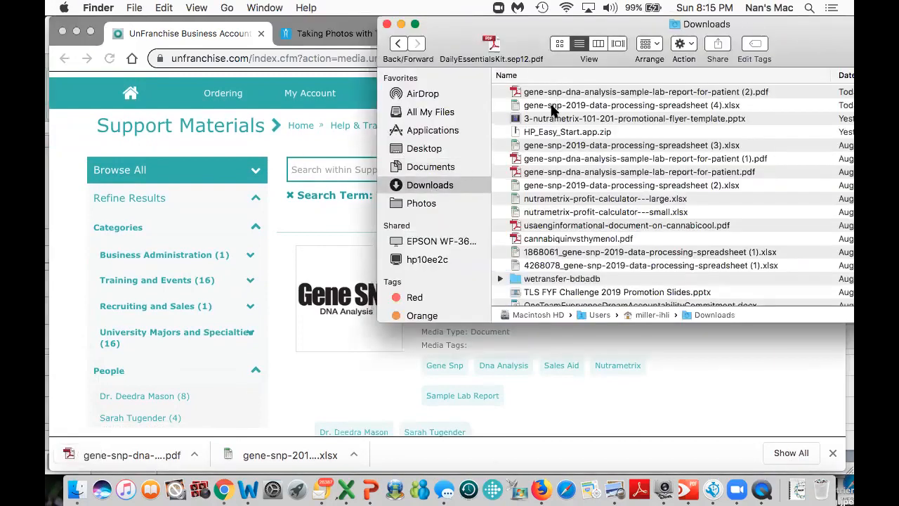
pyautogui.moveTo(705, 110)
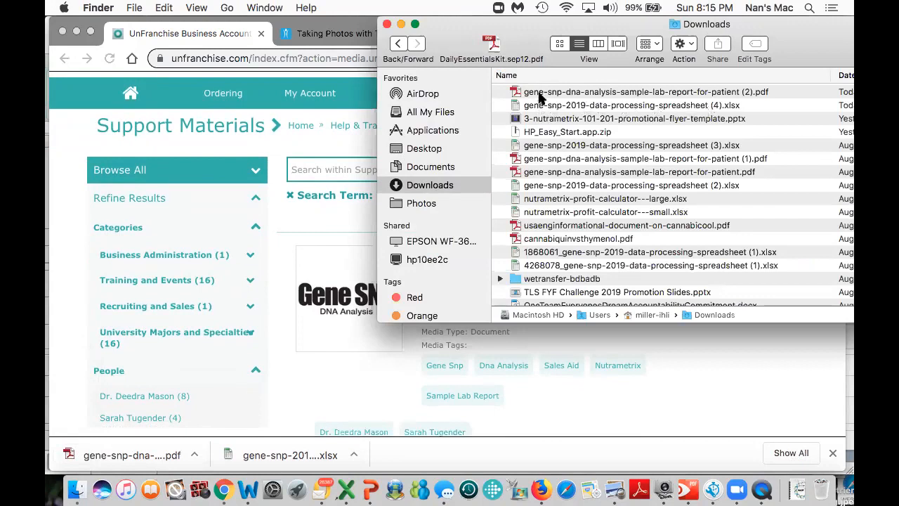
pyautogui.moveTo(731, 96)
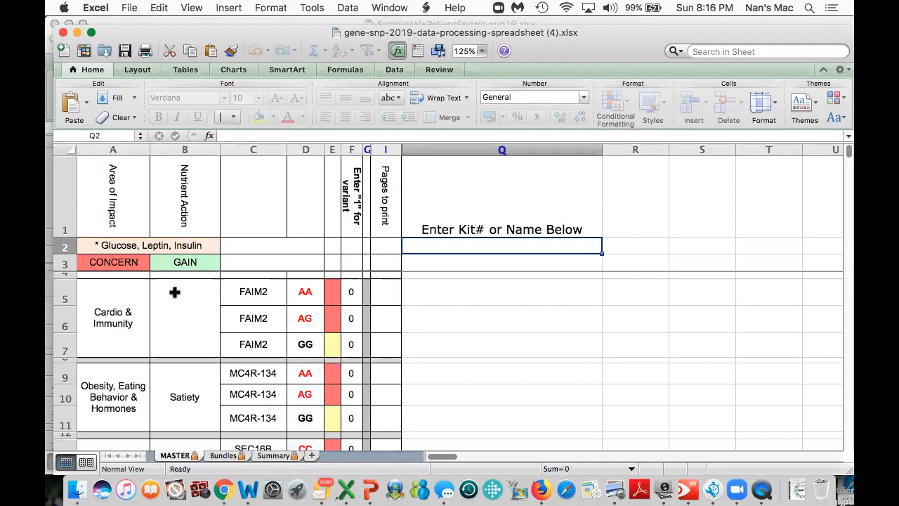
pyautogui.moveTo(115, 293)
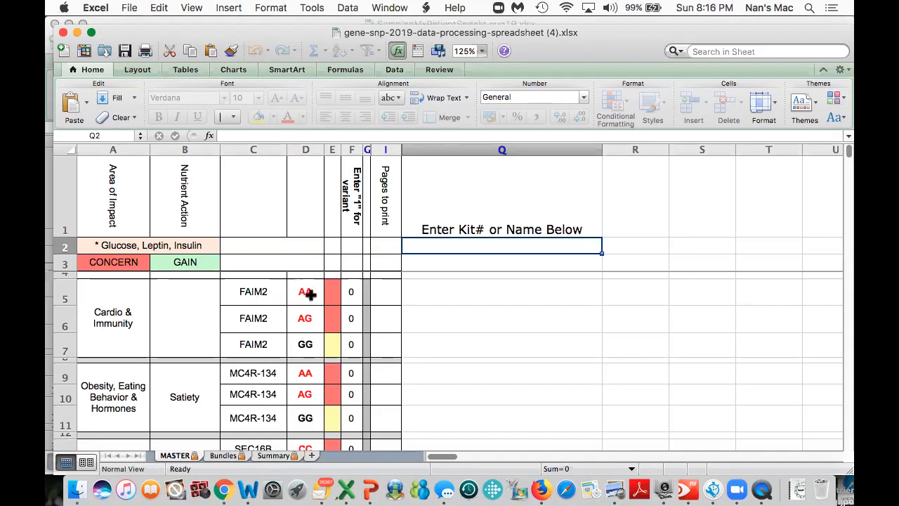
pyautogui.moveTo(309, 344)
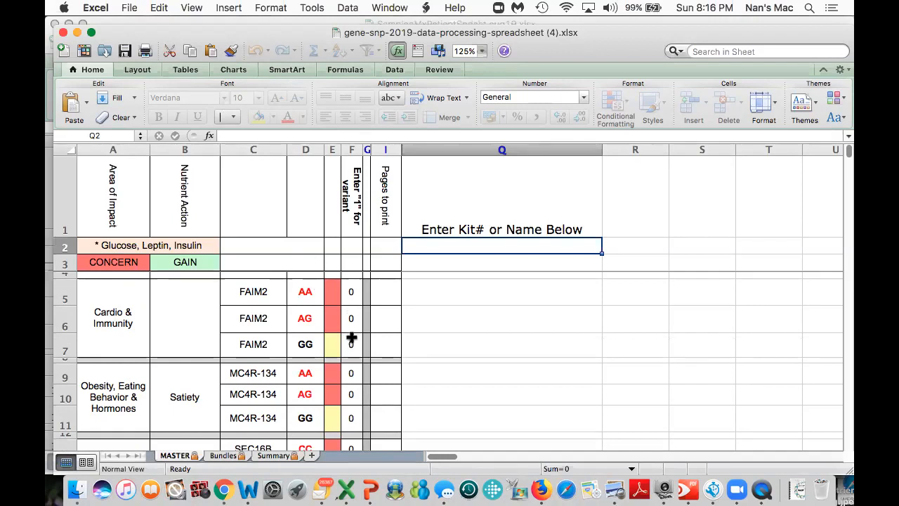
pyautogui.moveTo(351, 373)
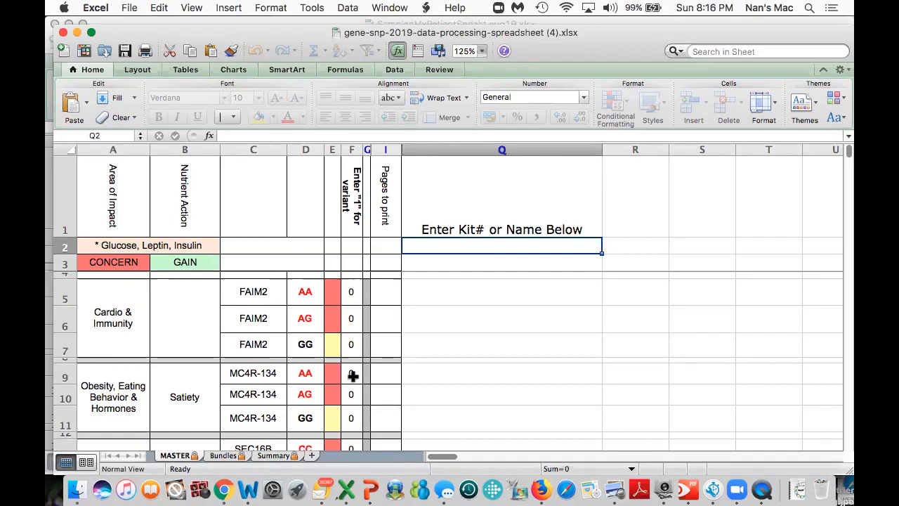
pyautogui.moveTo(353, 406)
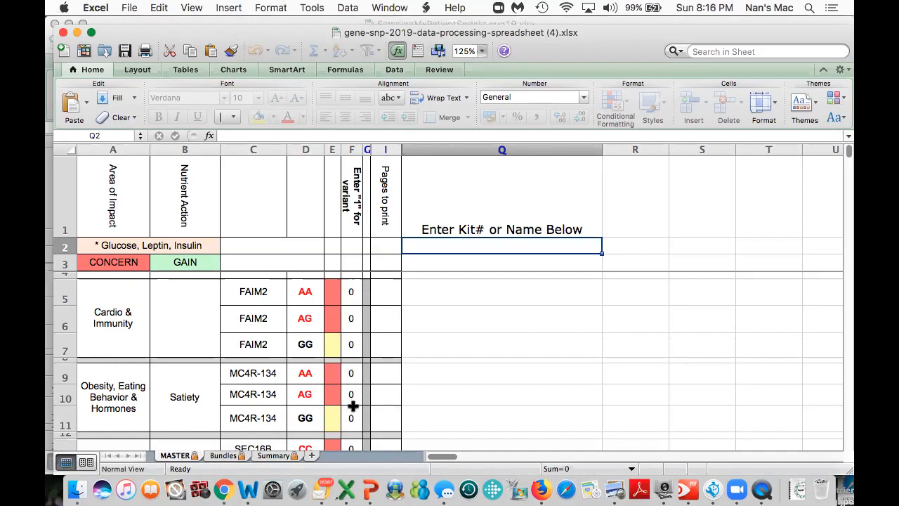
pyautogui.moveTo(352, 422)
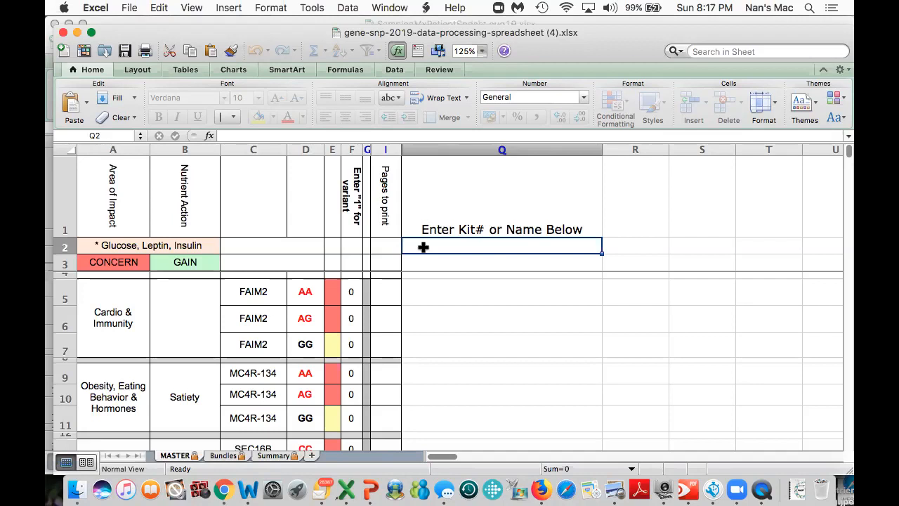
# Step: Enter 'sample report' as the kit name under 'Enter Kit# or Name Below' on MASTER
pyautogui.write('sample report')
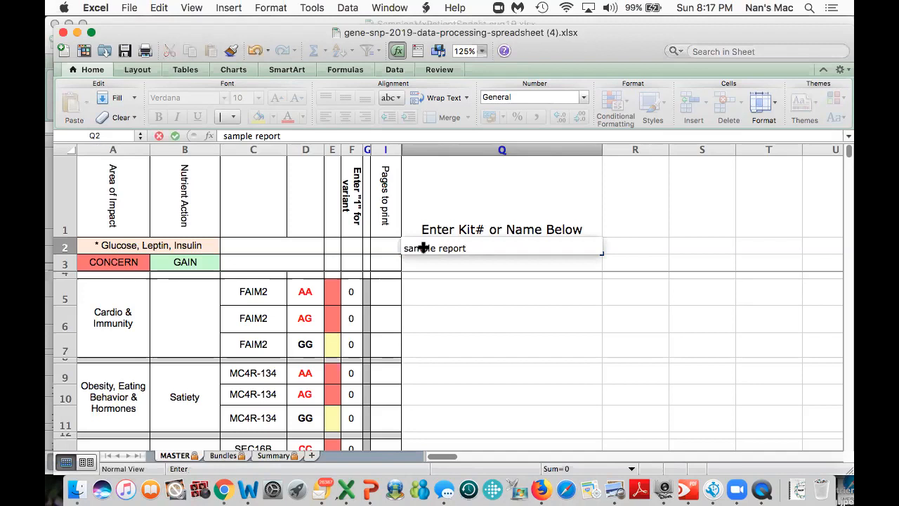
pyautogui.click(352, 197)
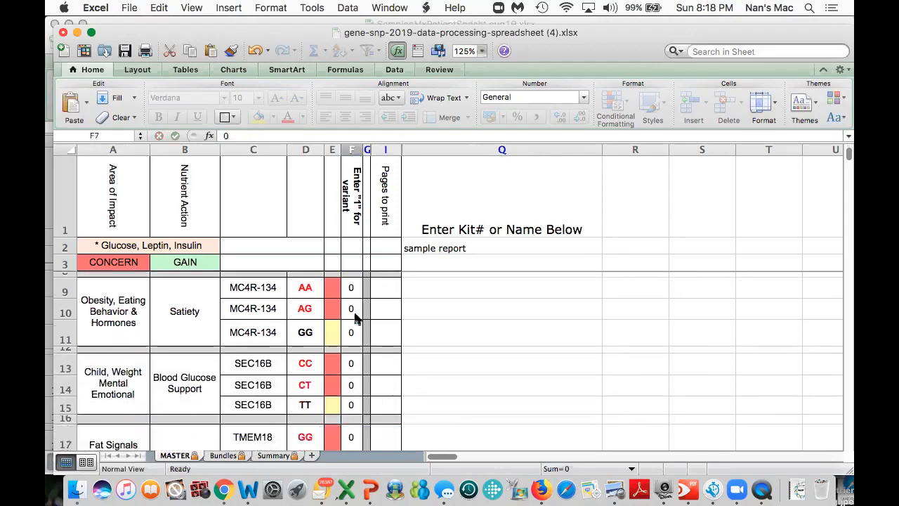
# Step: Enter a 1 in column F for the MC4R-134 AG variant and the next matching variant further down
pyautogui.click(352, 309)
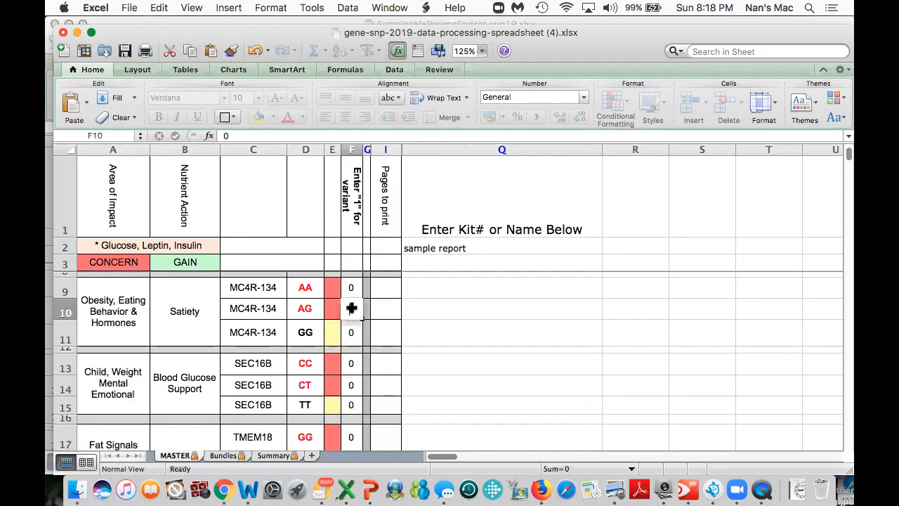
pyautogui.write('1')
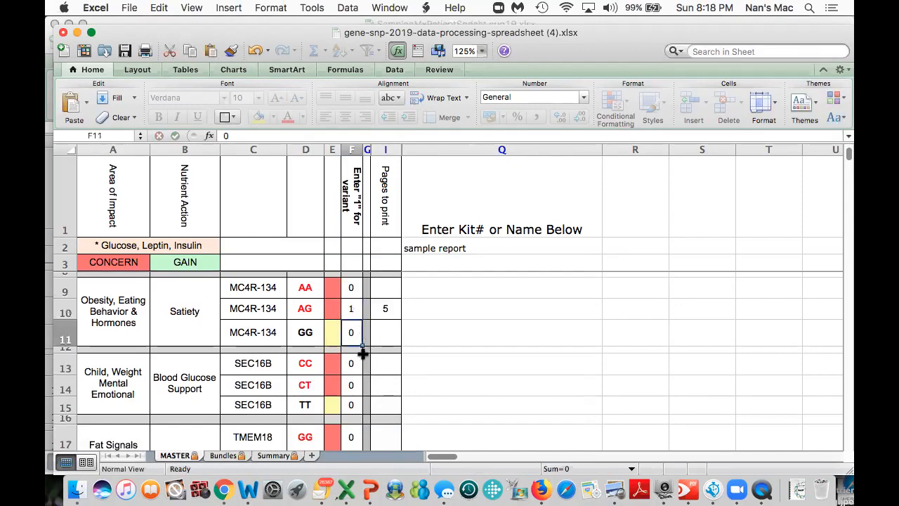
pyautogui.scroll(-3)
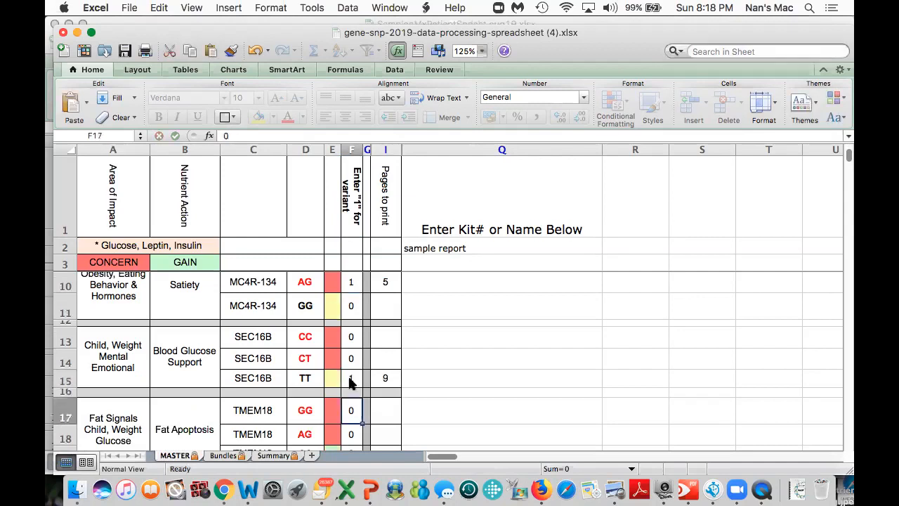
pyautogui.scroll(-3)
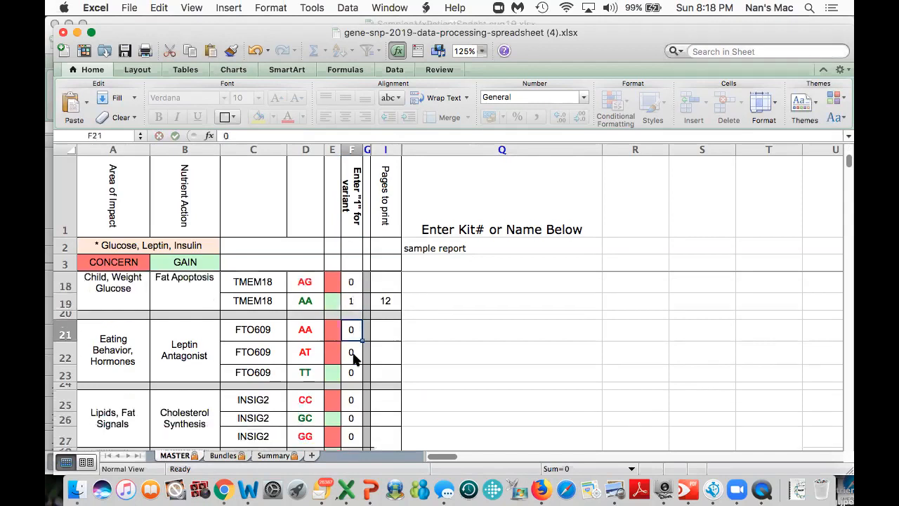
pyautogui.scroll(-3)
pyautogui.write('1')
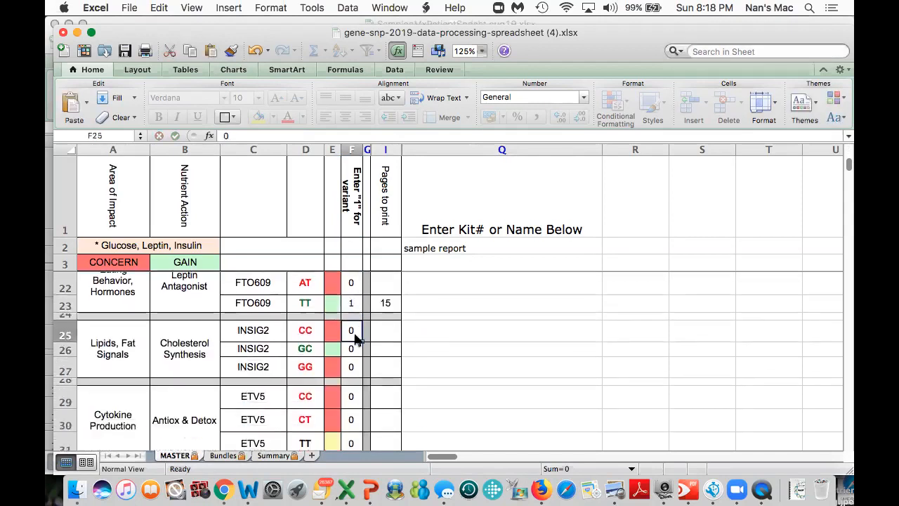
pyautogui.scroll(-3)
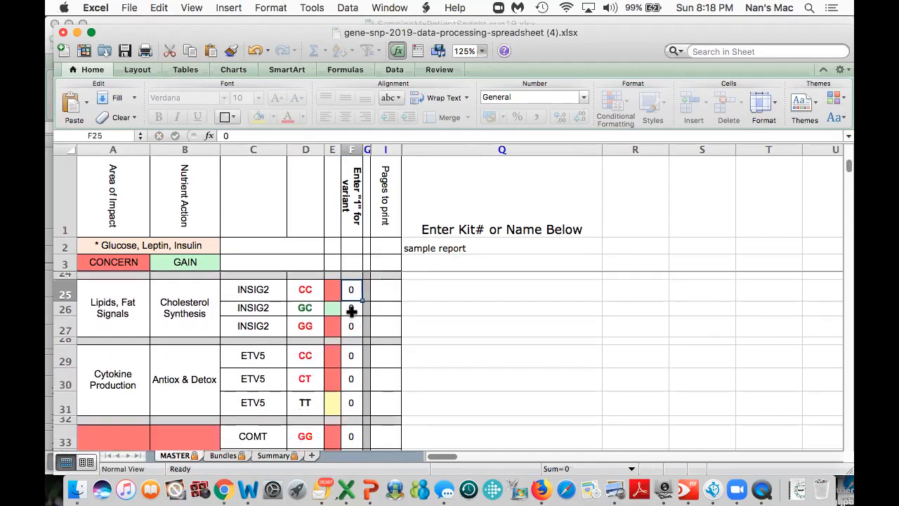
pyautogui.write('1')
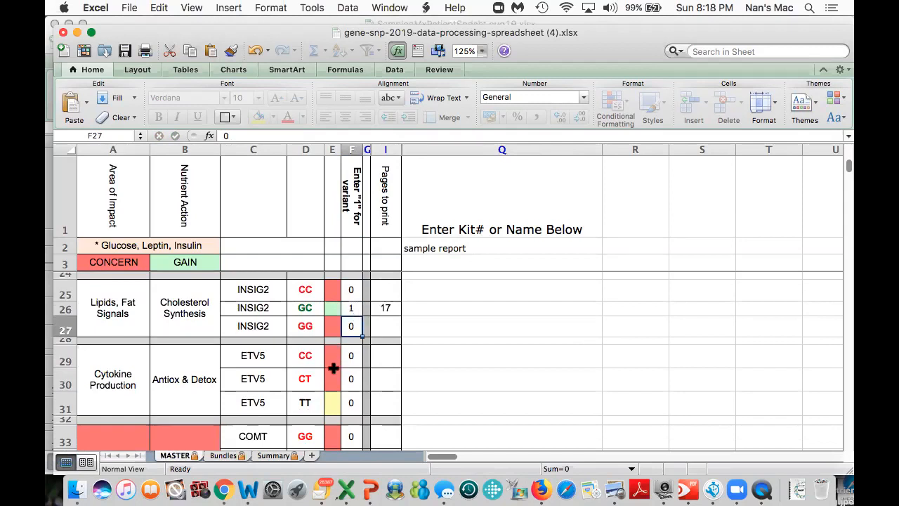
pyautogui.moveTo(334, 379)
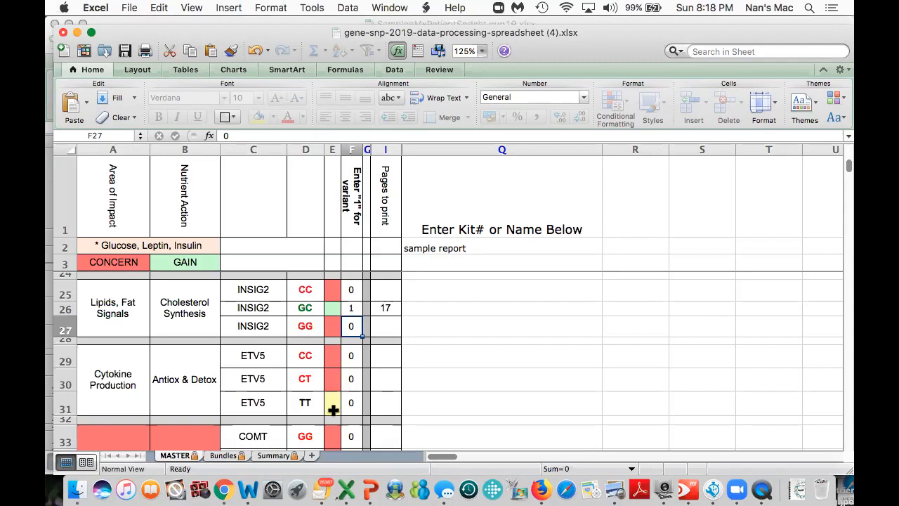
pyautogui.moveTo(335, 309)
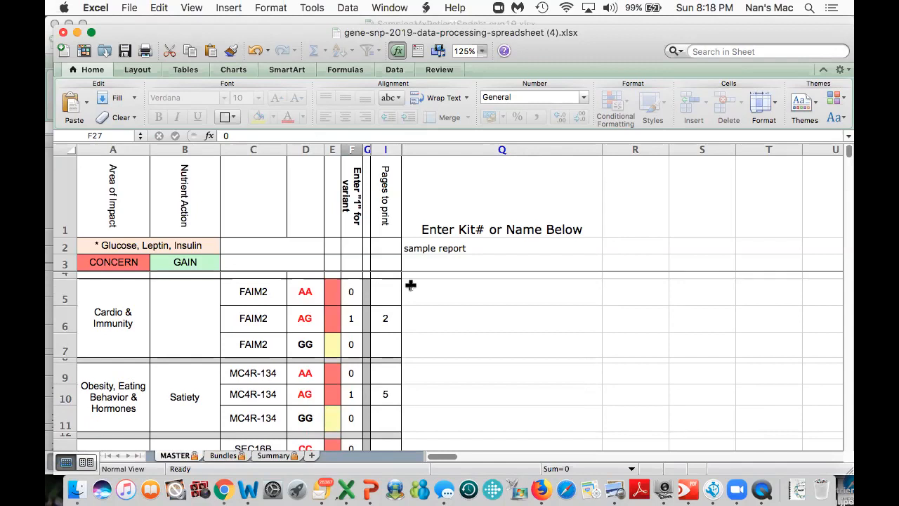
pyautogui.moveTo(387, 323)
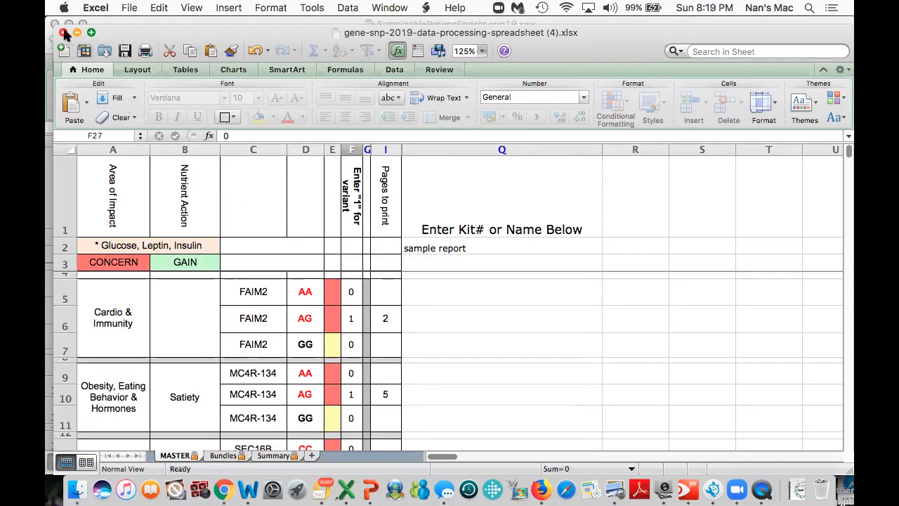
pyautogui.moveTo(110, 23)
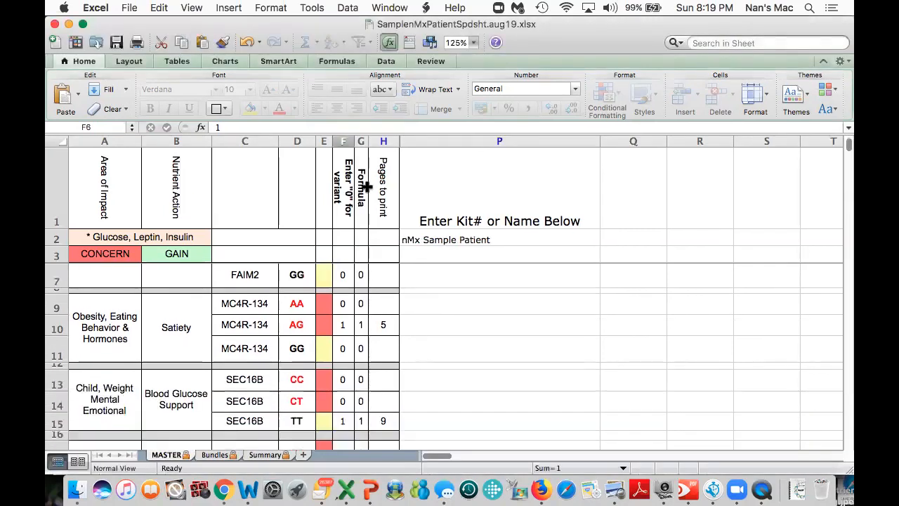
# Step: Review MASTER down to the row-252 SUM totals of 61 and 48, then move to the Bundles sheet
pyautogui.scroll(3)
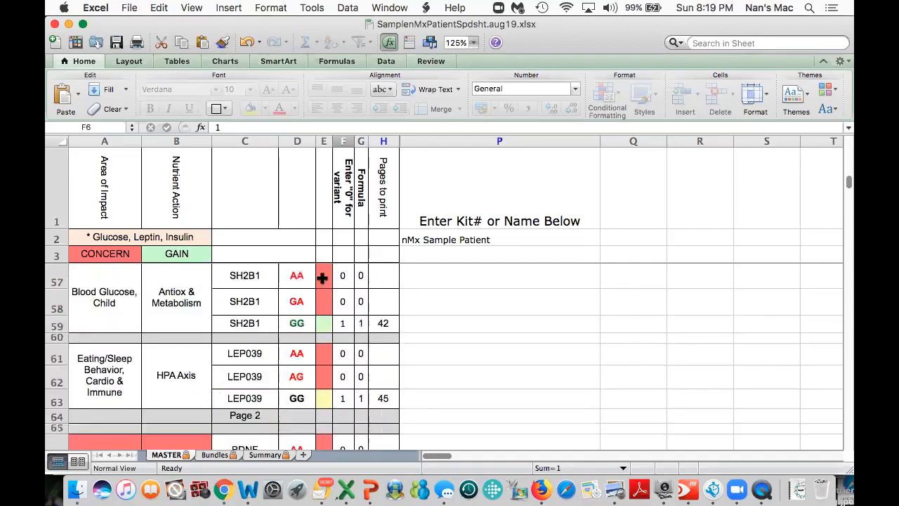
pyautogui.scroll(-3)
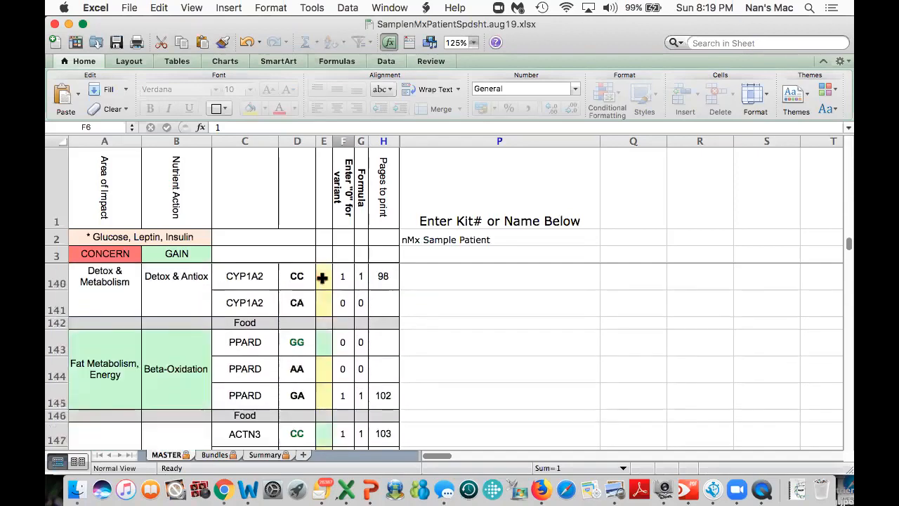
pyautogui.scroll(-3)
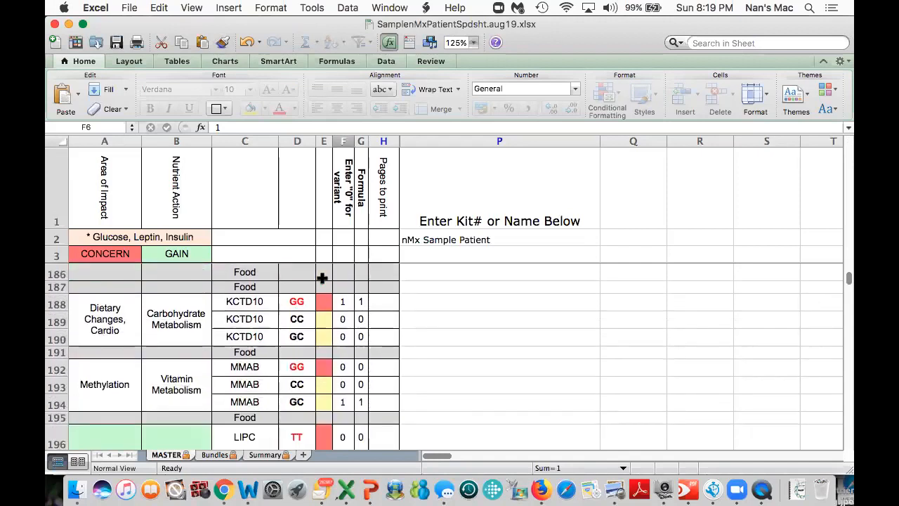
pyautogui.scroll(-3)
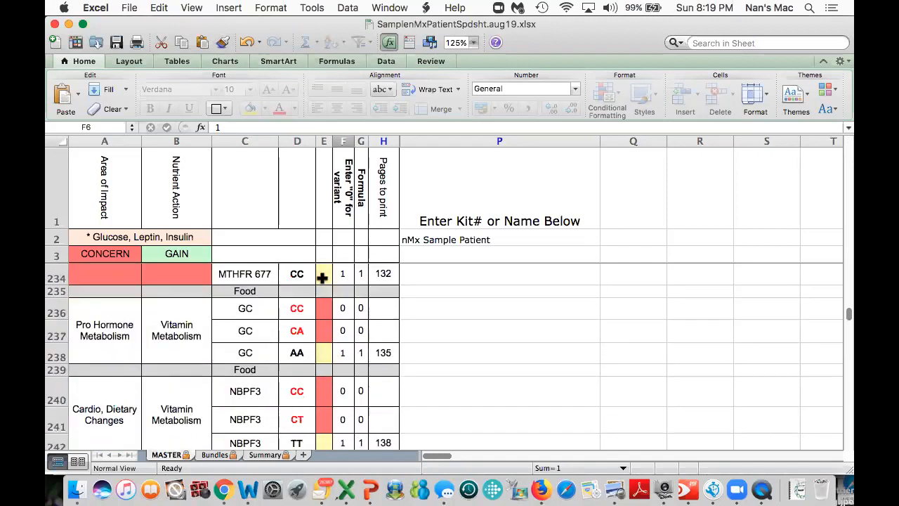
pyautogui.scroll(-3)
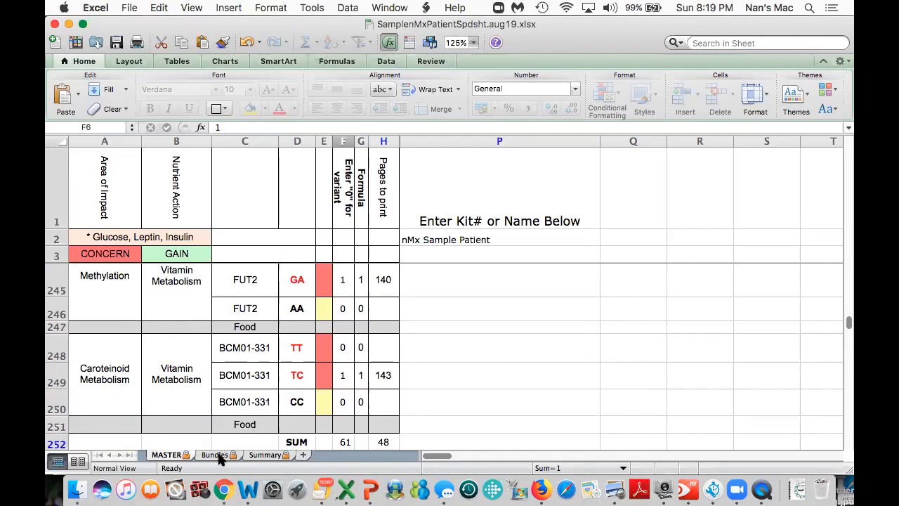
pyautogui.click(214, 455)
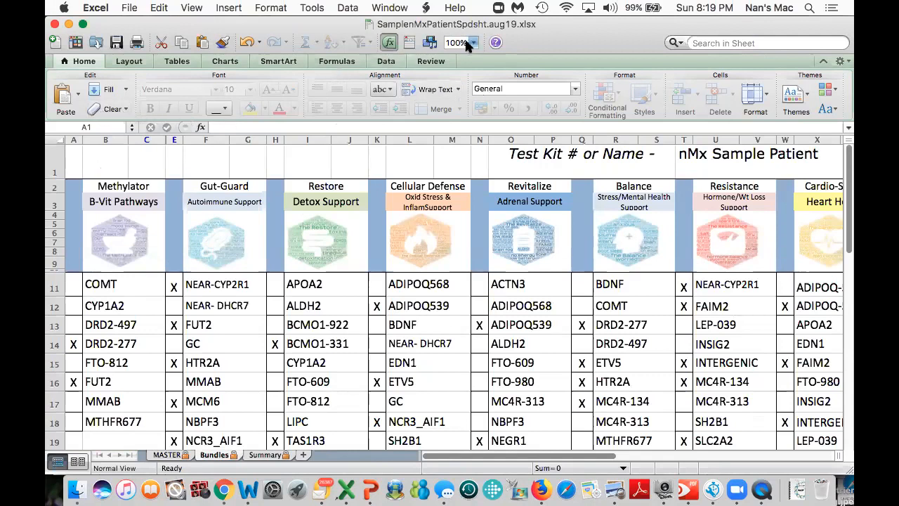
# Step: Set the Bundles sheet zoom to 75% so all bundle columns and percentages fit
pyautogui.click(474, 42)
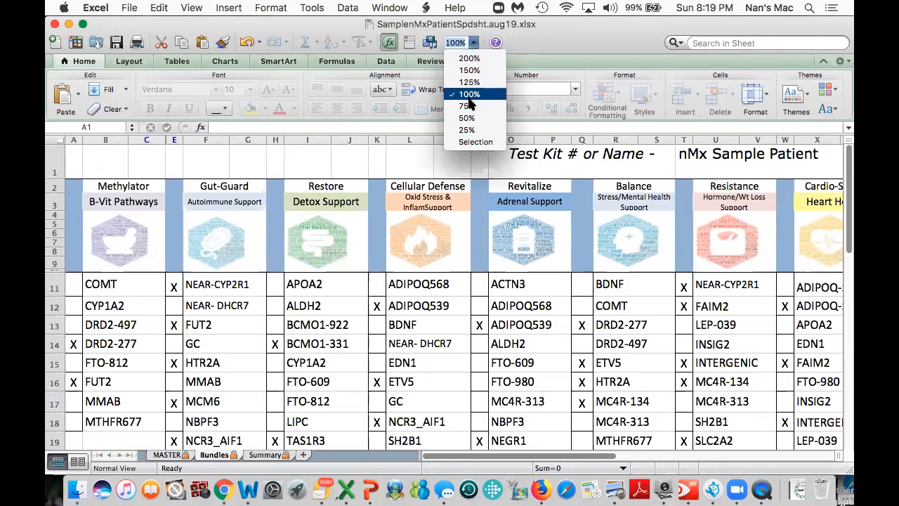
pyautogui.click(467, 106)
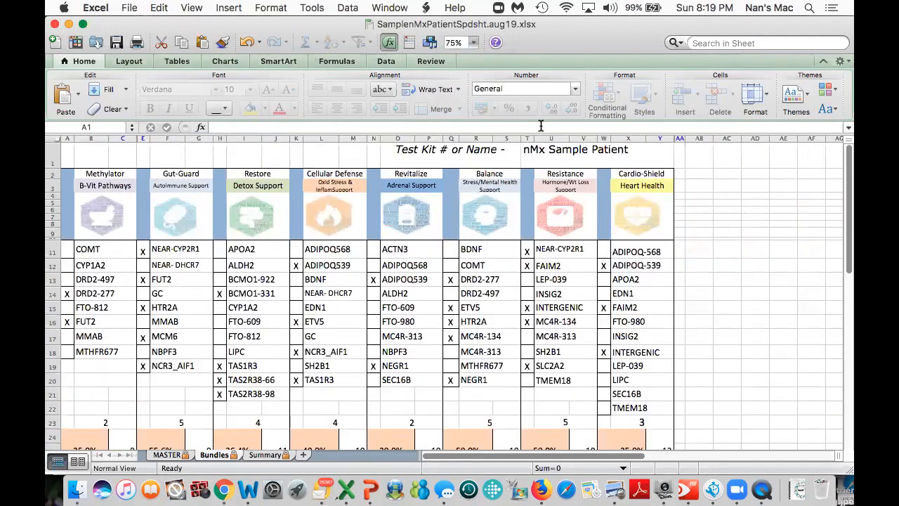
pyautogui.moveTo(820, 207)
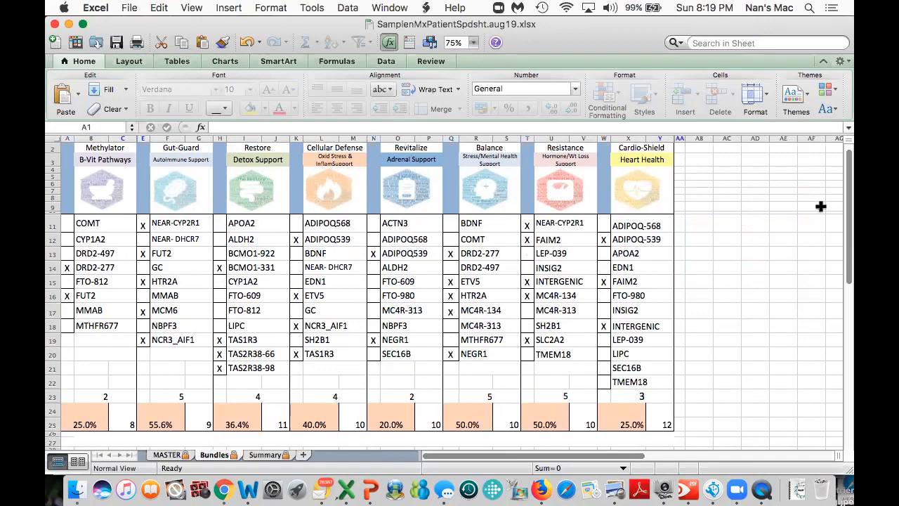
pyautogui.moveTo(180, 386)
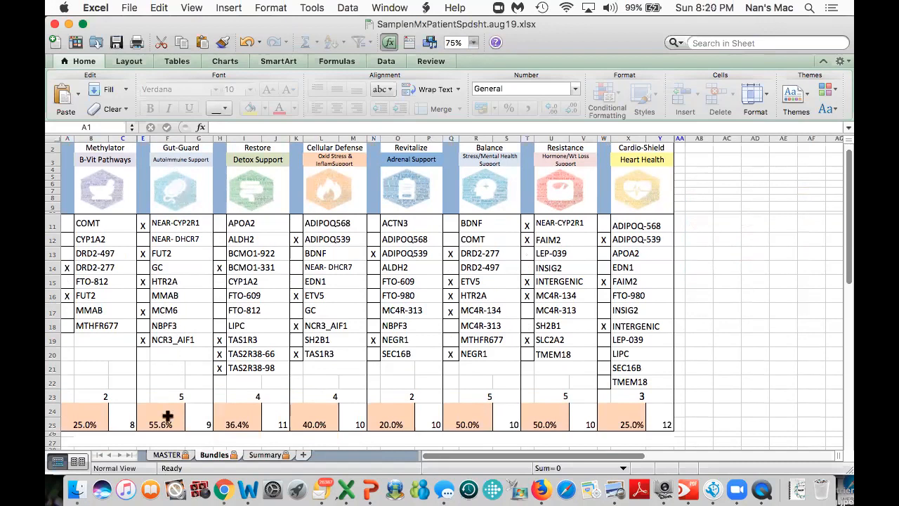
pyautogui.moveTo(167, 335)
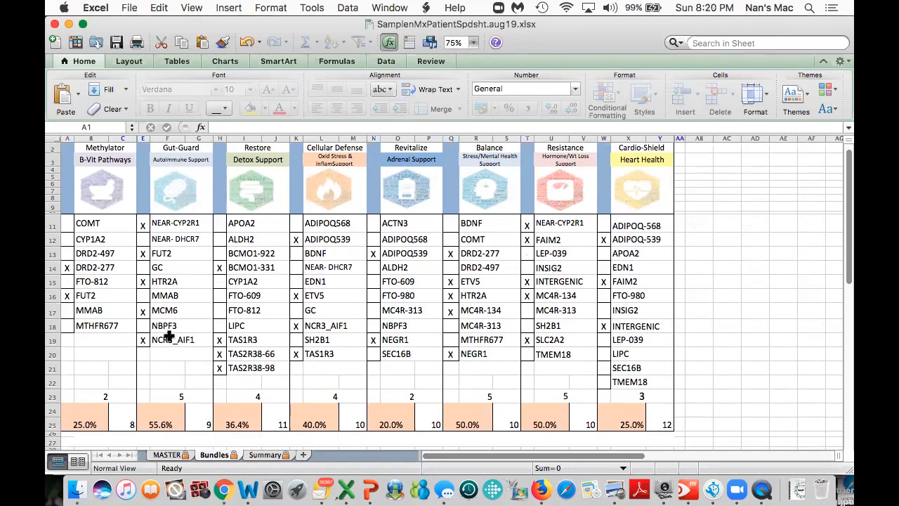
pyautogui.moveTo(198, 413)
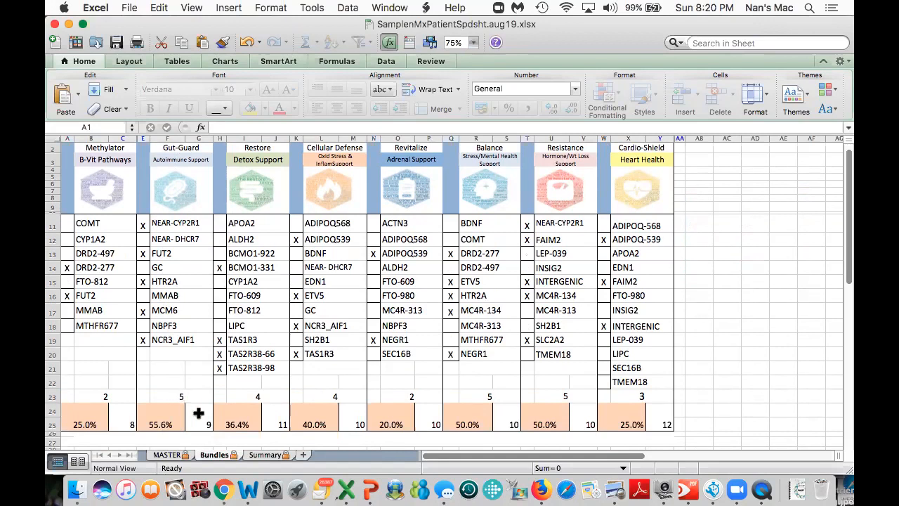
pyautogui.moveTo(197, 401)
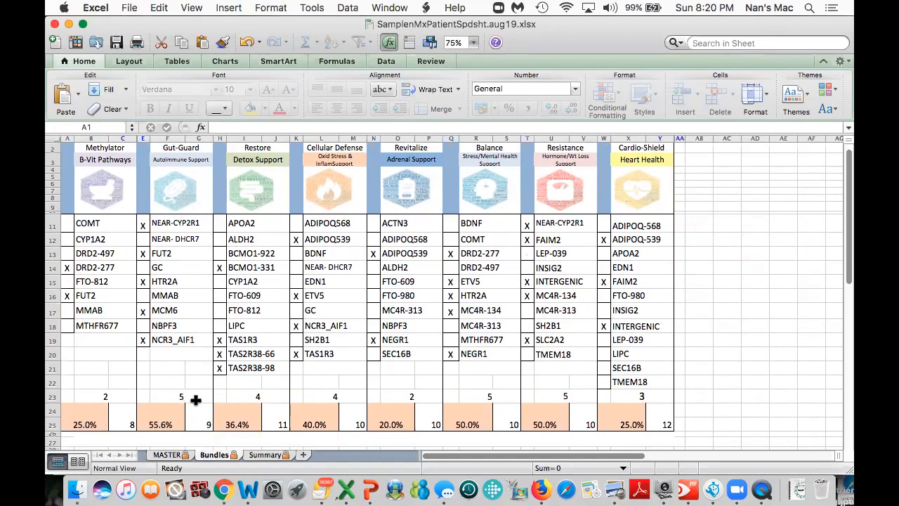
pyautogui.moveTo(380, 386)
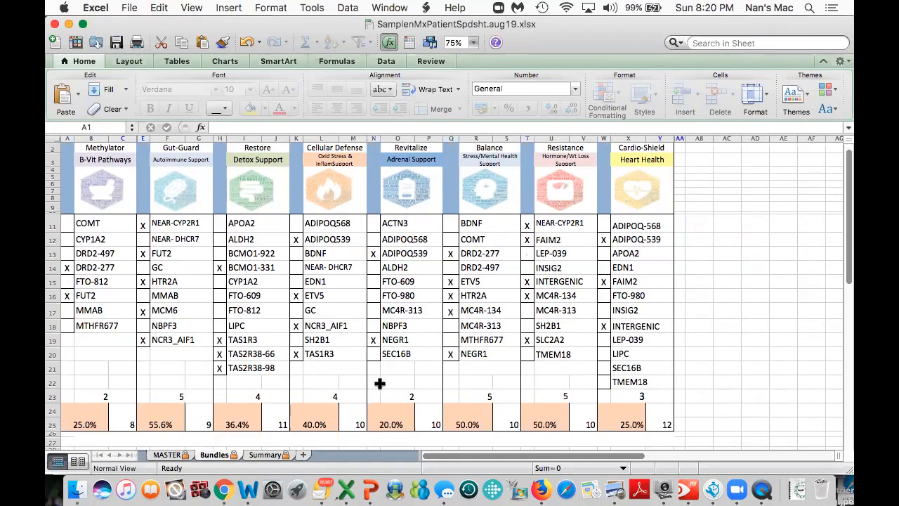
pyautogui.moveTo(471, 168)
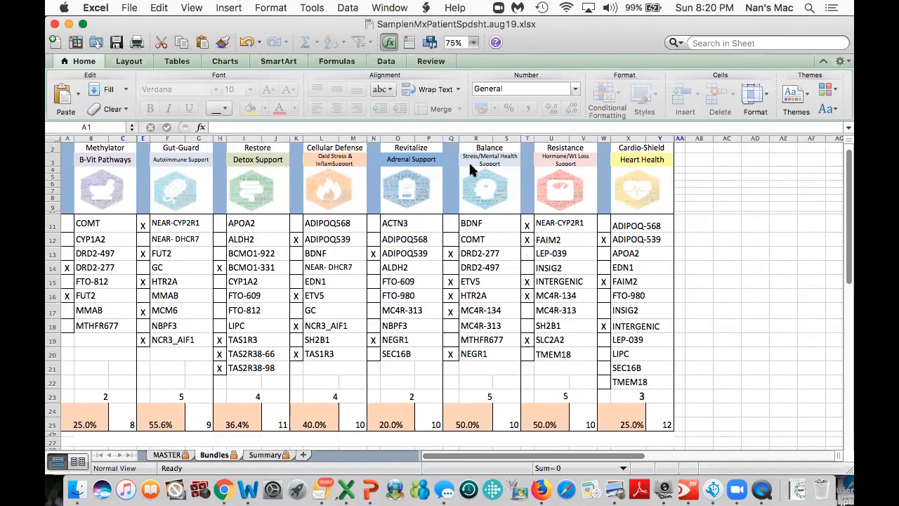
pyautogui.moveTo(476, 222)
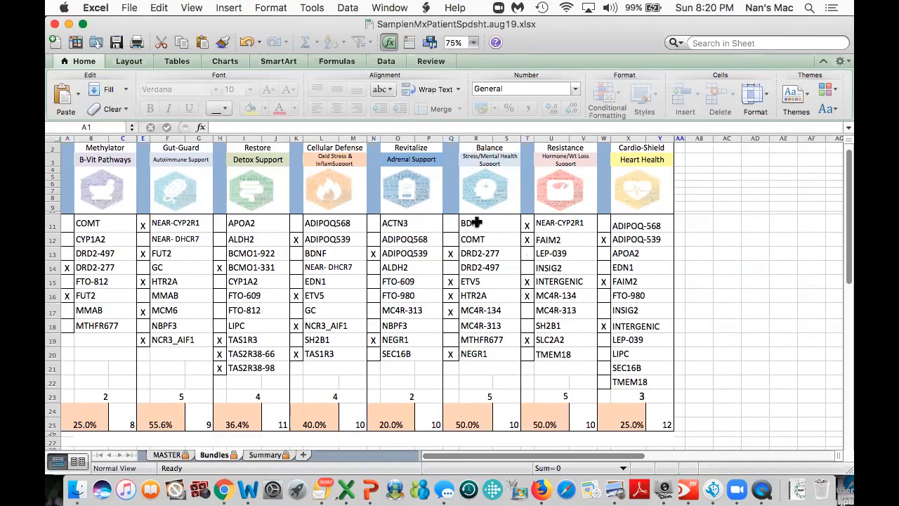
pyautogui.moveTo(584, 404)
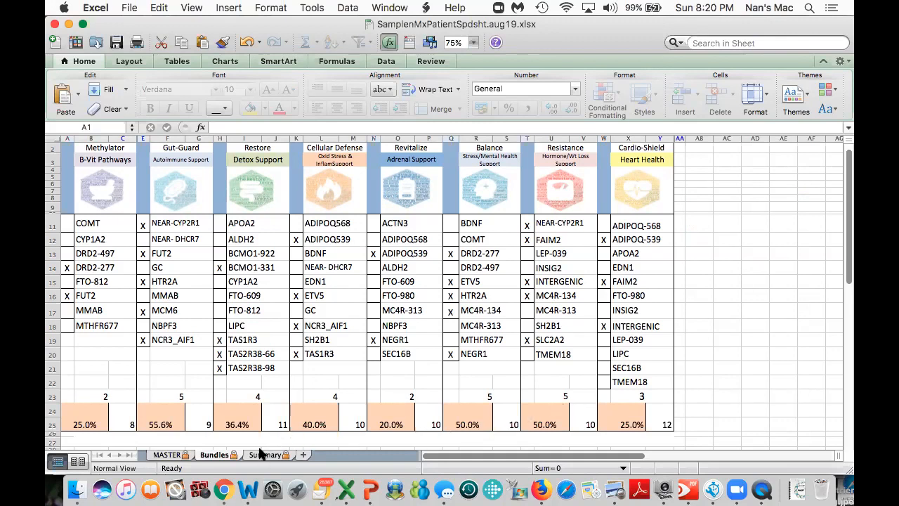
# Step: Switch from Bundles to the Summary sheet of gene product recommendations
pyautogui.click(266, 455)
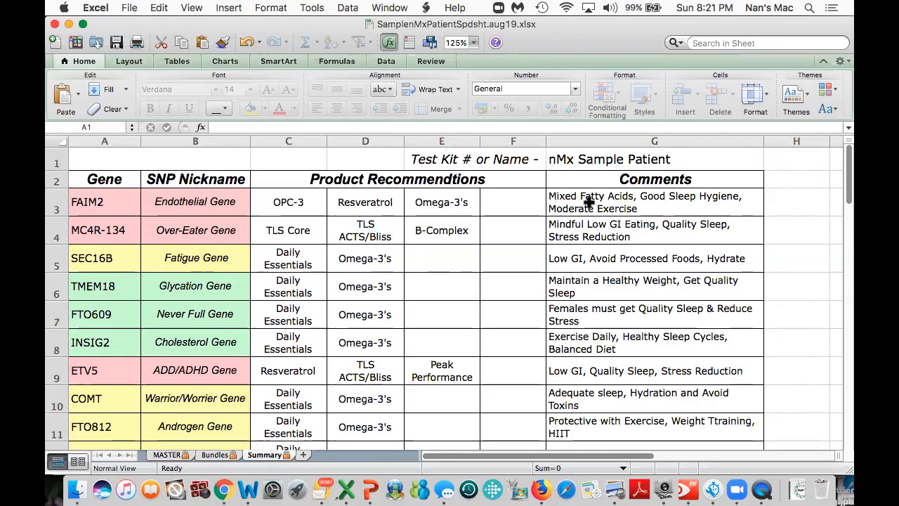
pyautogui.moveTo(793, 204)
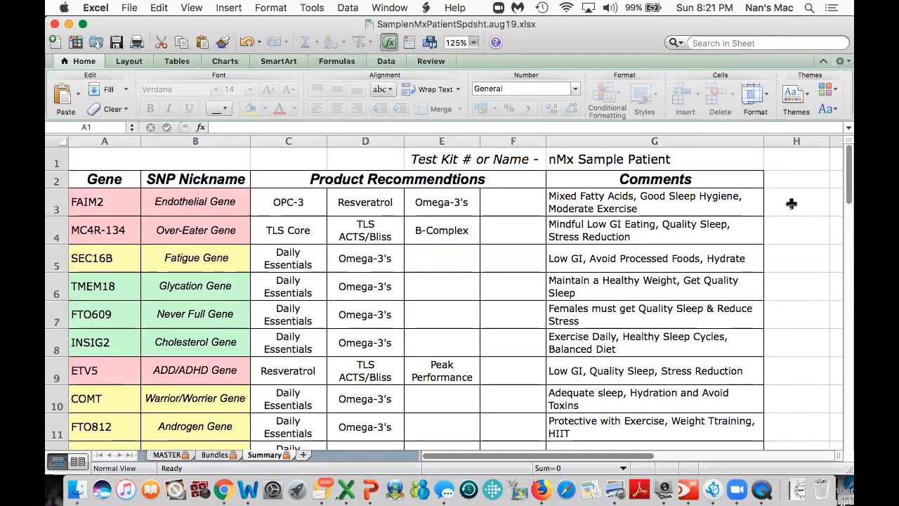
pyautogui.scroll(-3)
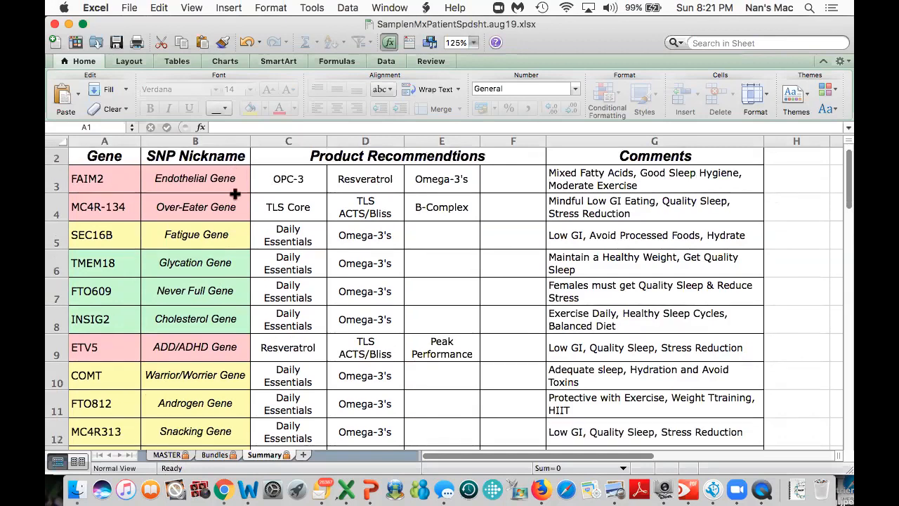
pyautogui.scroll(-3)
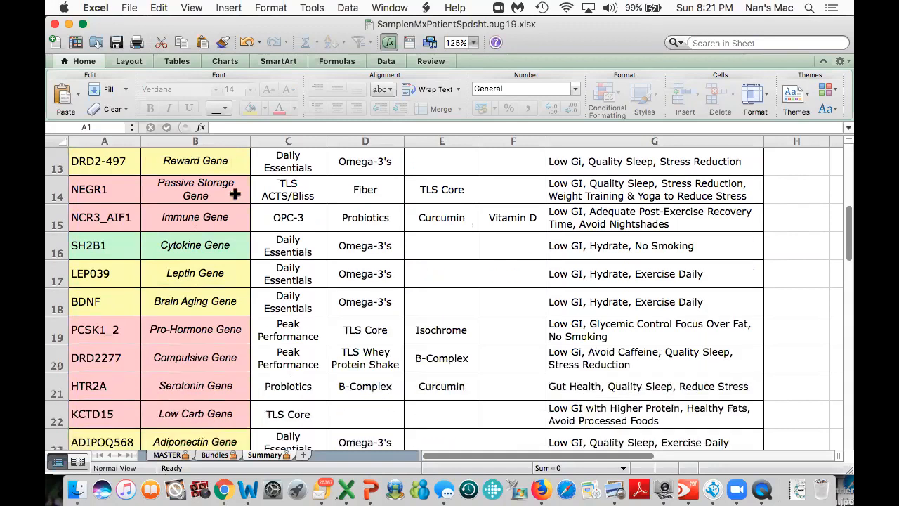
pyautogui.scroll(-3)
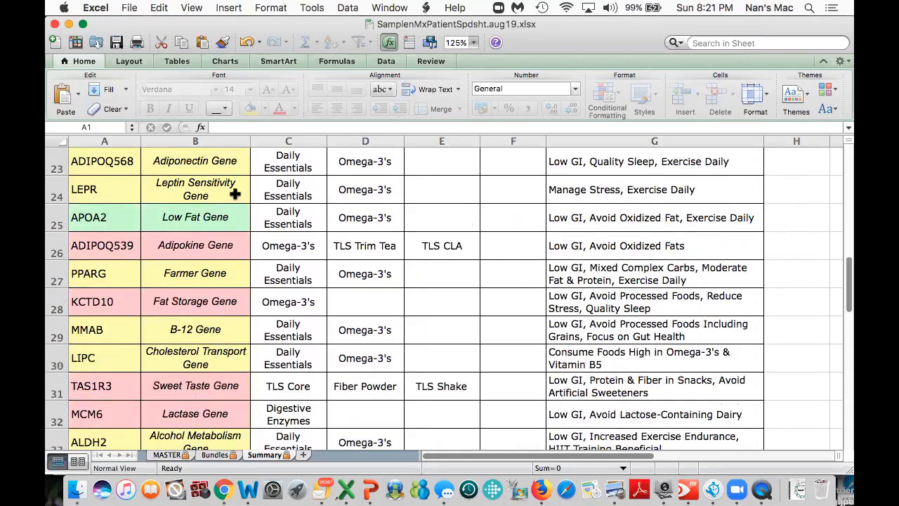
pyautogui.scroll(-3)
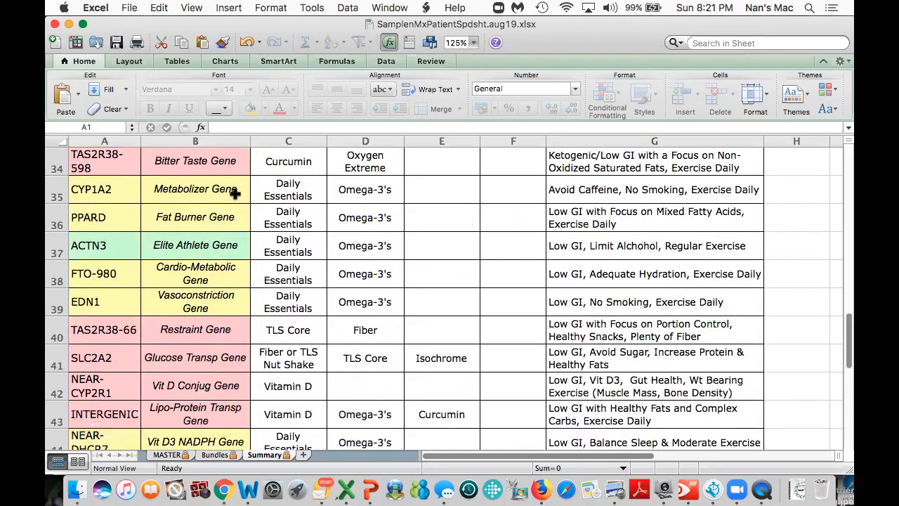
pyautogui.scroll(-3)
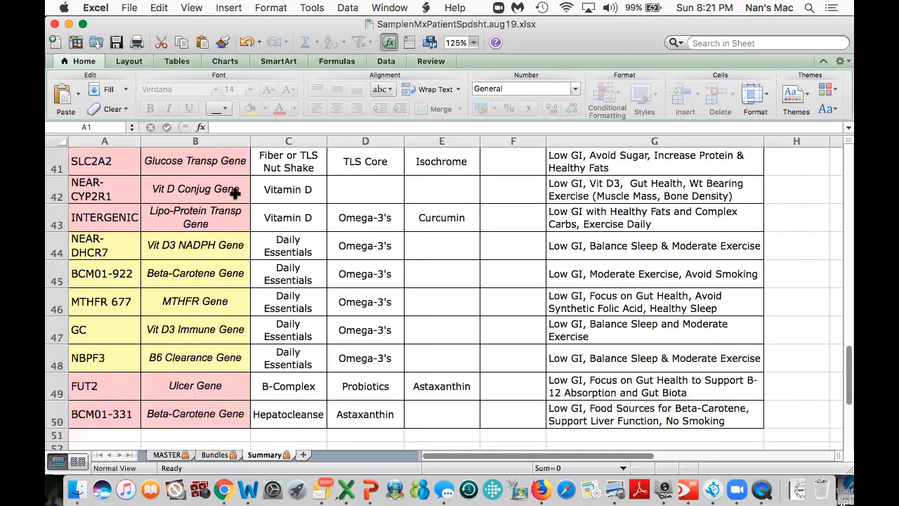
pyautogui.scroll(-3)
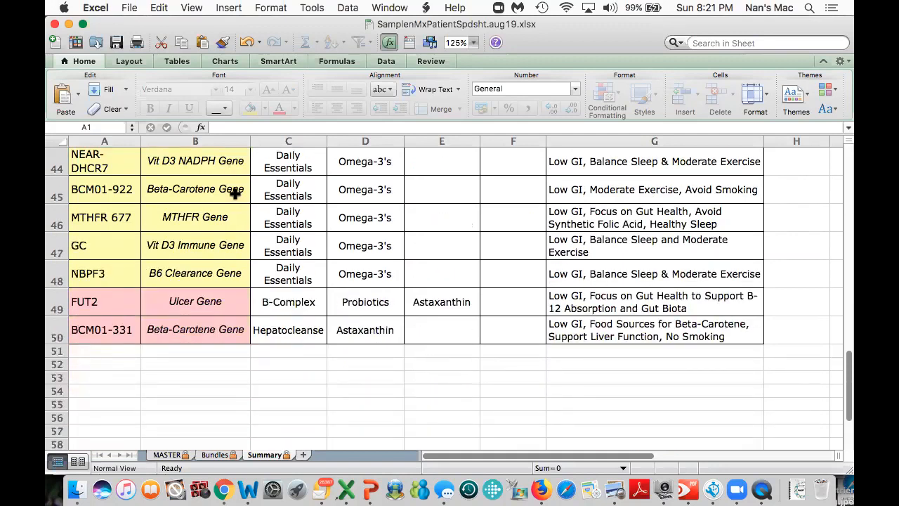
pyautogui.scroll(-3)
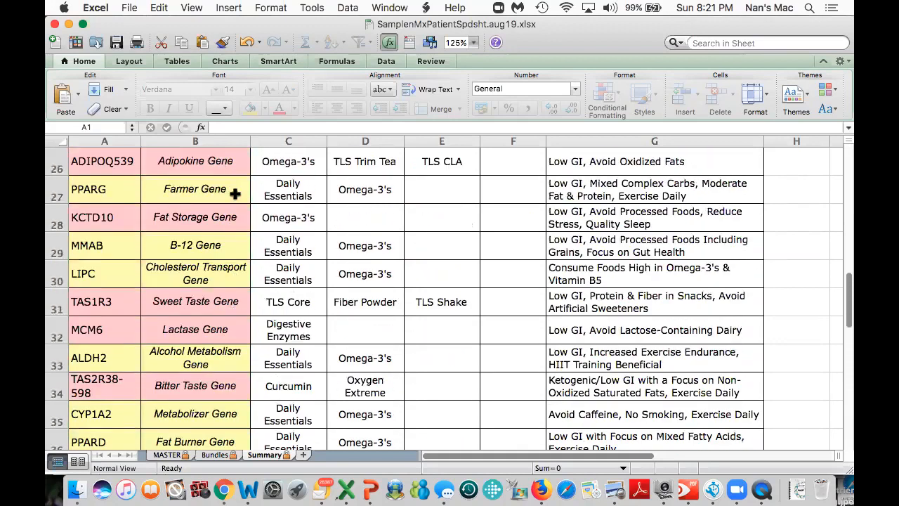
pyautogui.scroll(3)
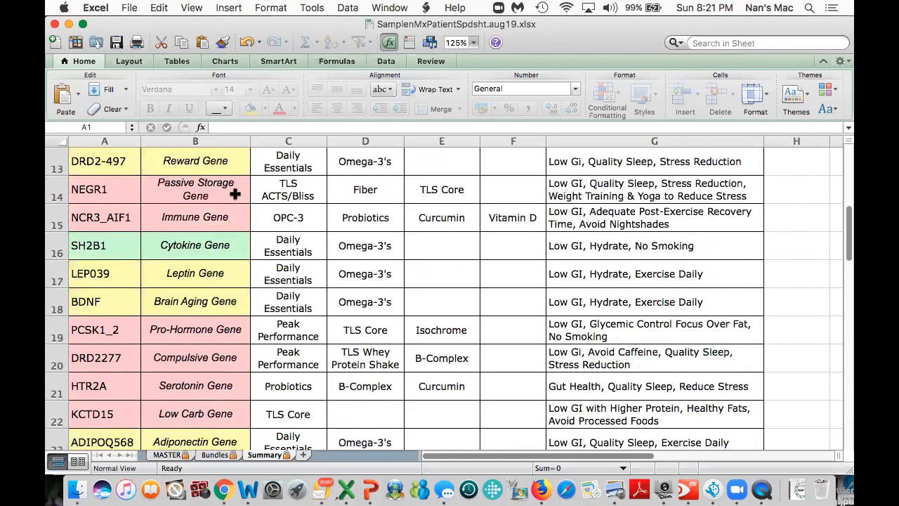
pyautogui.scroll(-3)
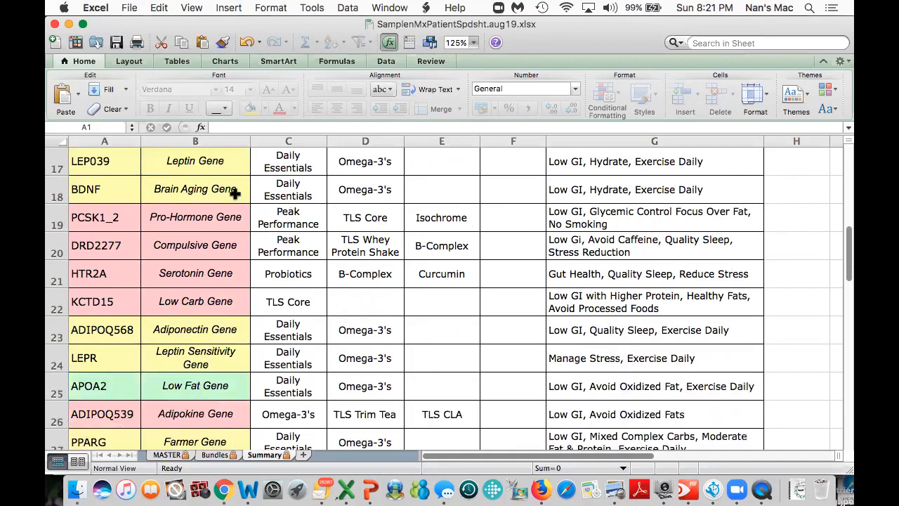
pyautogui.moveTo(185, 301)
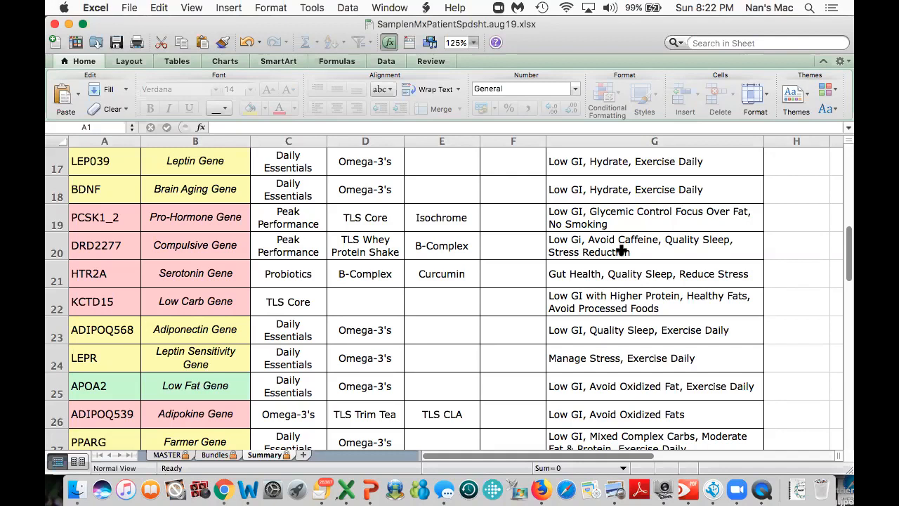
pyautogui.scroll(3)
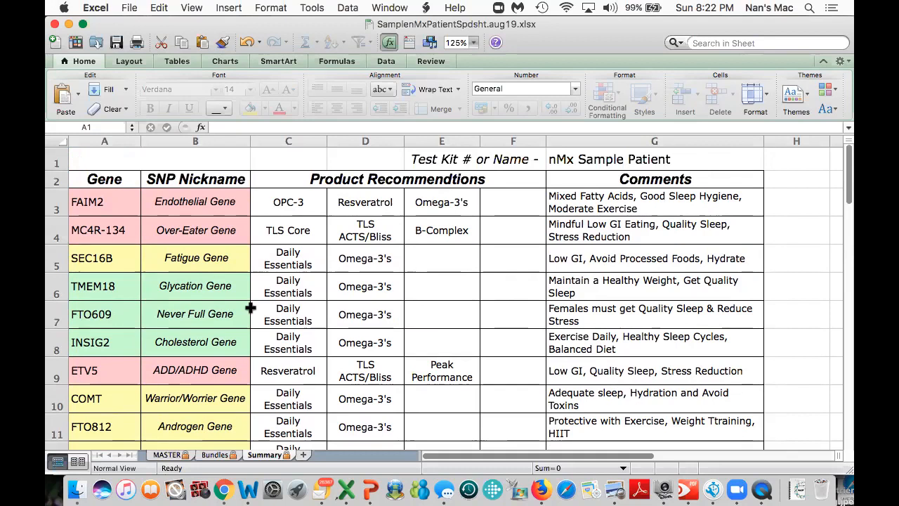
pyautogui.moveTo(261, 322)
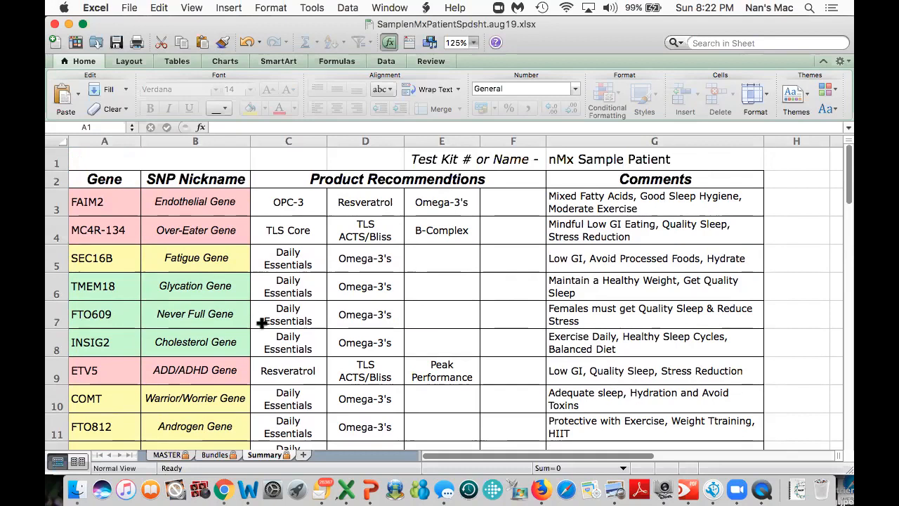
pyautogui.moveTo(674, 473)
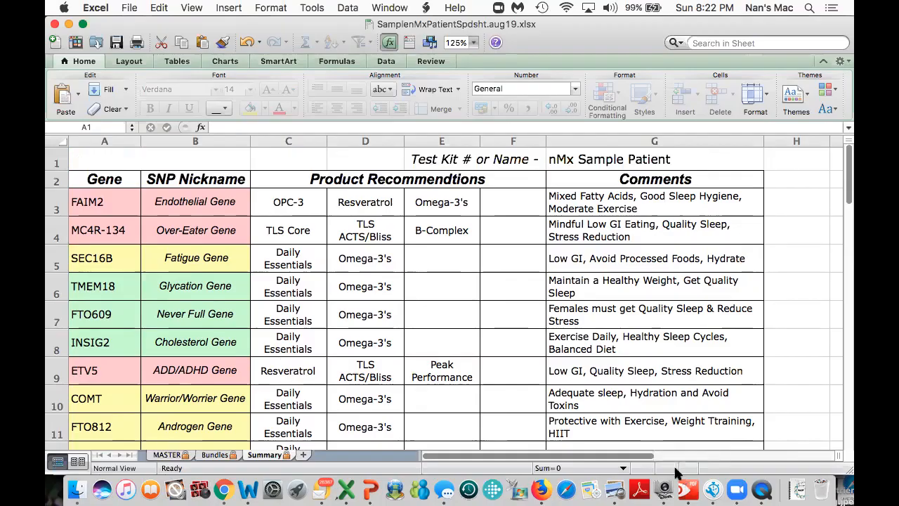